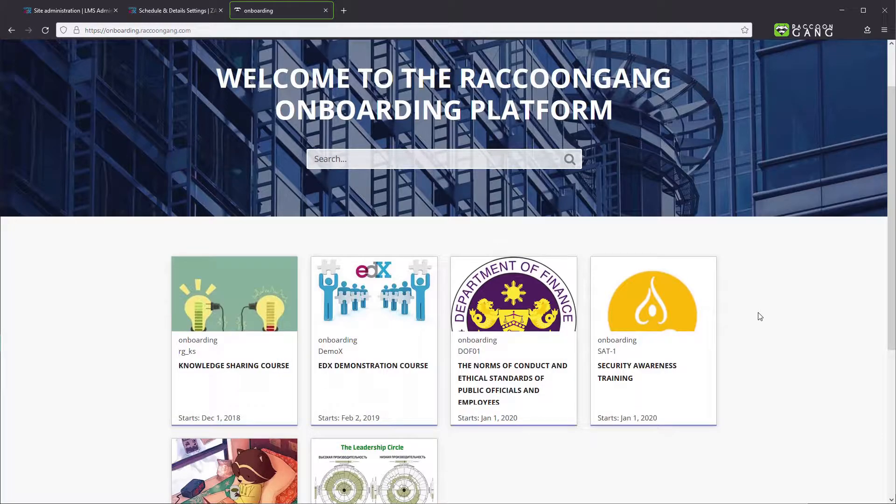
# Step: Review the Schedule & Details settings for course OBC007 in Studio, start, end and enrollment dates
pyautogui.scroll(-3)
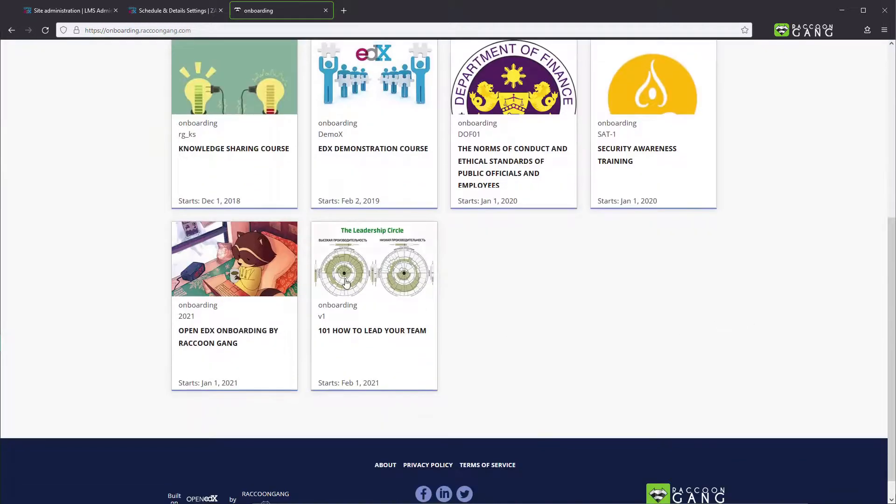
pyautogui.moveTo(233, 259)
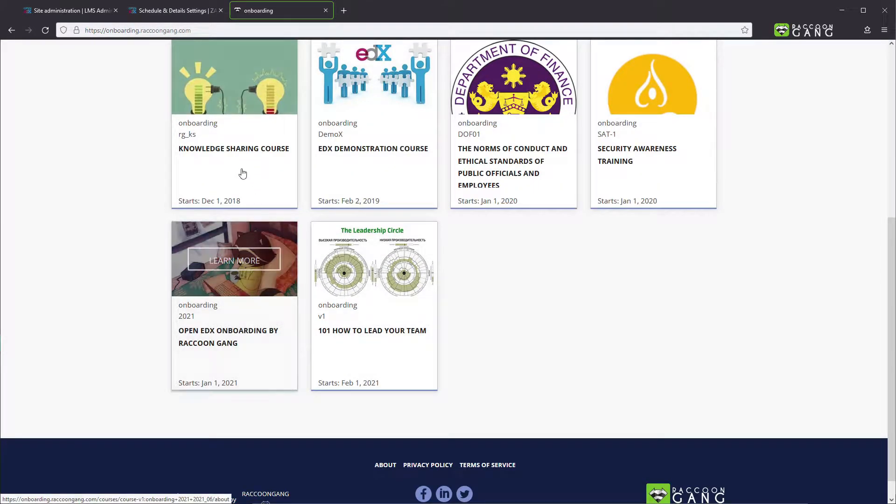
pyautogui.click(169, 10)
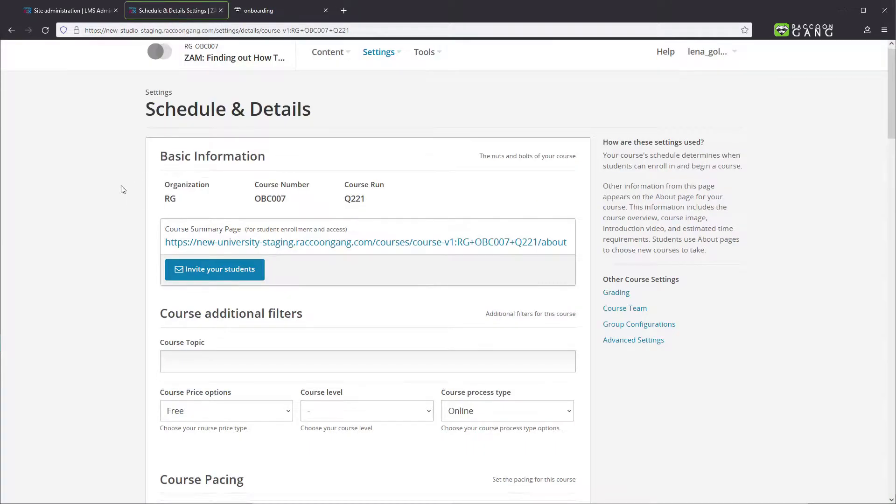
pyautogui.scroll(-3)
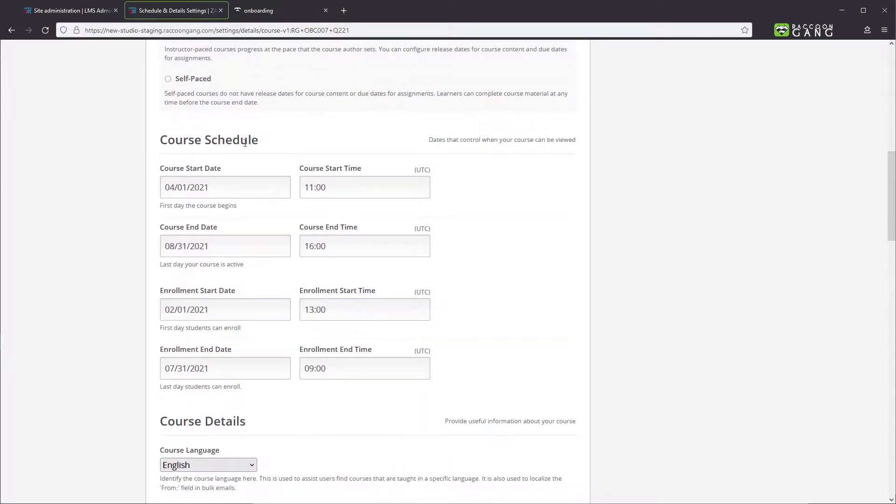
pyautogui.moveTo(120, 192)
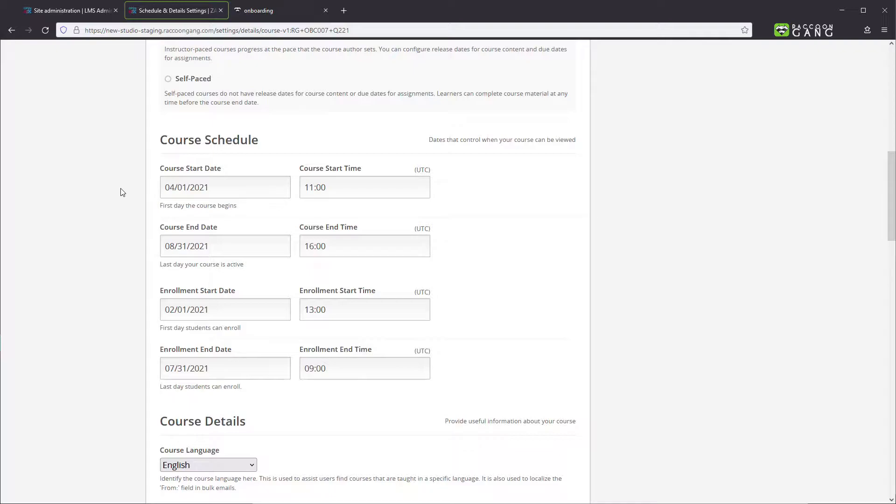
pyautogui.moveTo(146, 260)
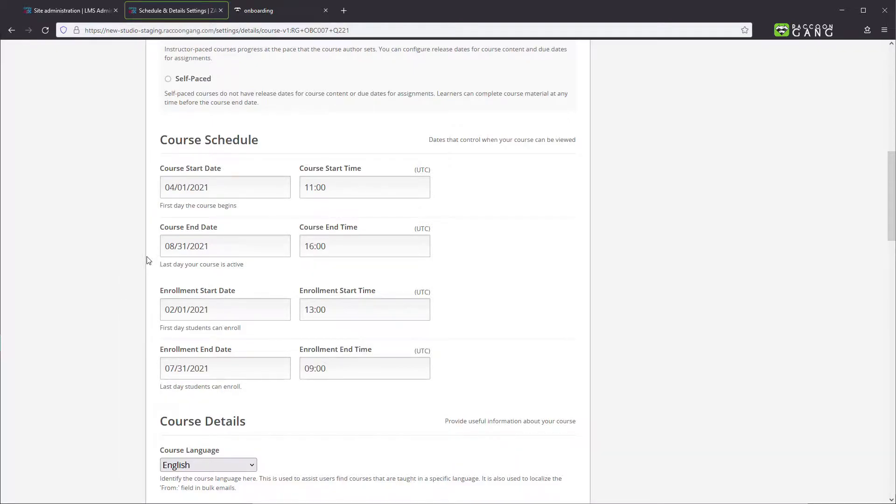
pyautogui.scroll(3)
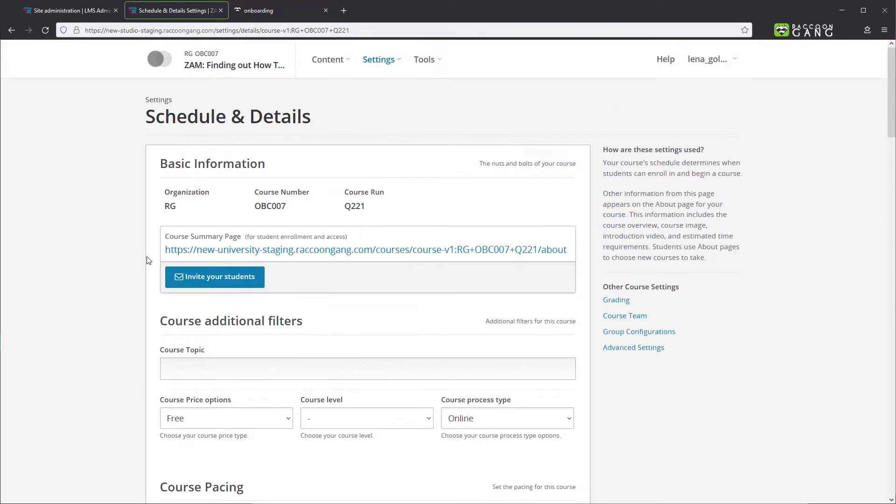
# Step: Save the course visibility change in Advanced Settings and return to the LMS home catalog
pyautogui.click(378, 59)
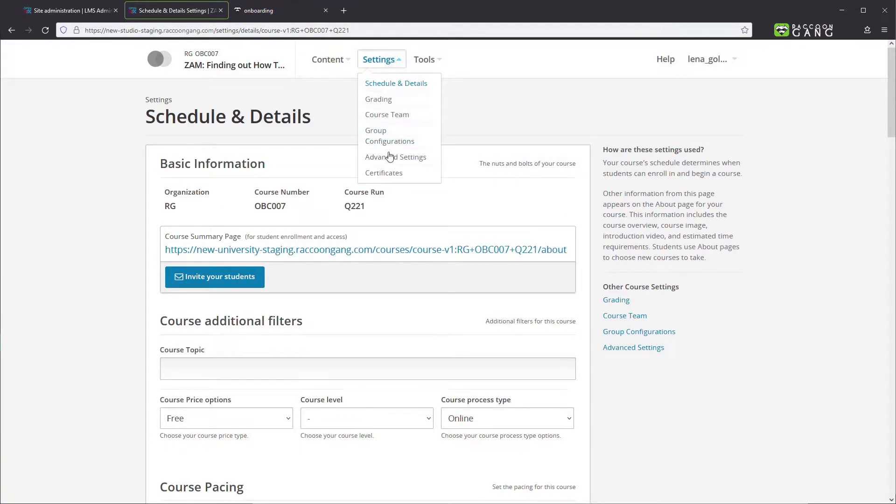
pyautogui.click(395, 156)
pyautogui.write('visibility')
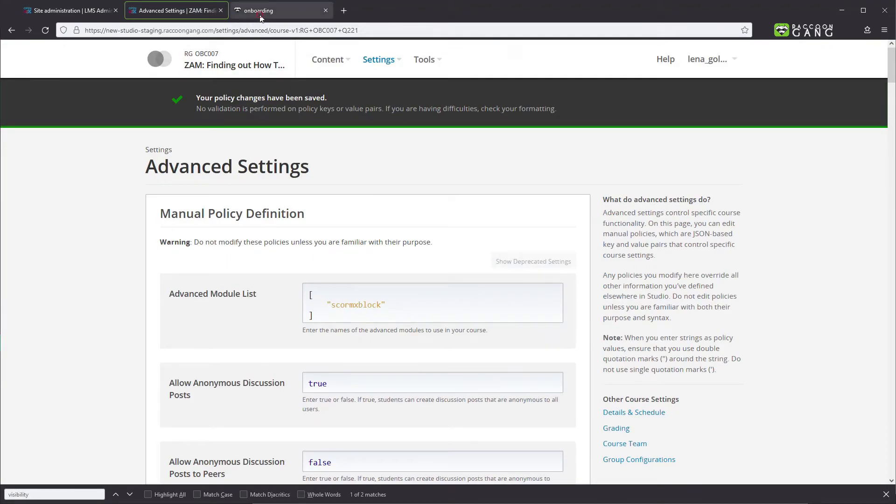
pyautogui.click(280, 10)
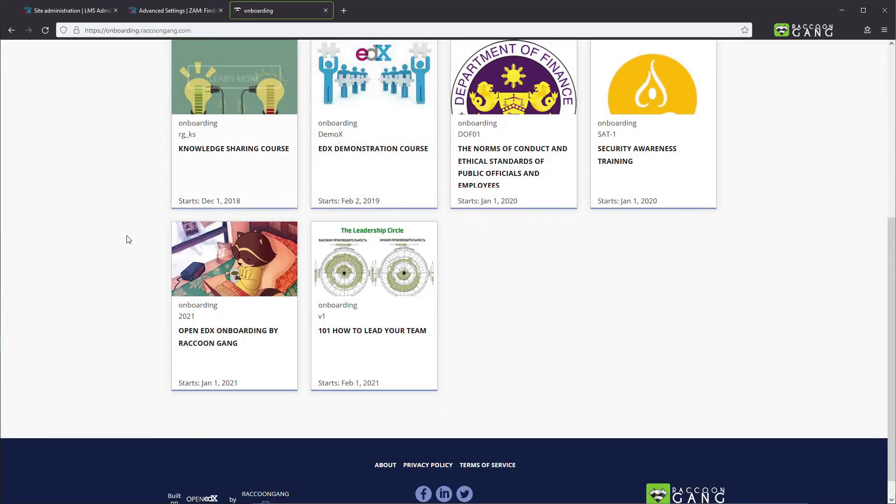